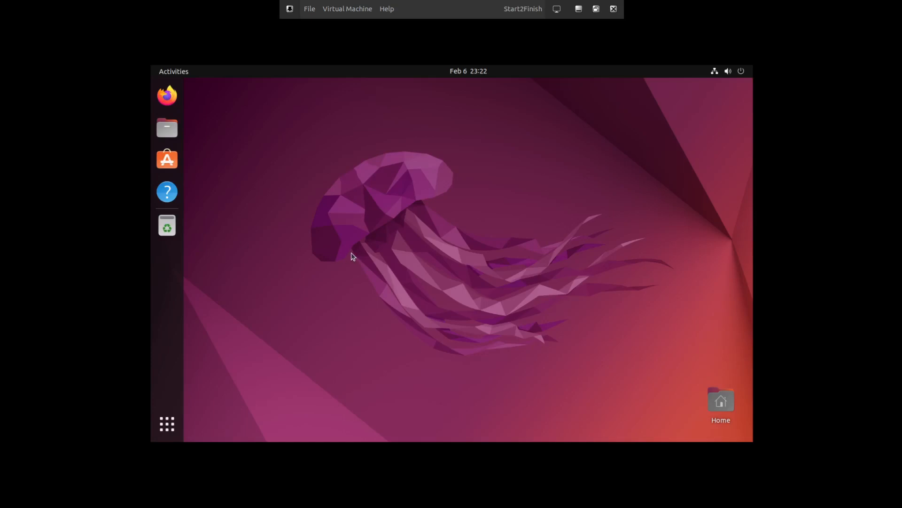
mouse_move(315, 261)
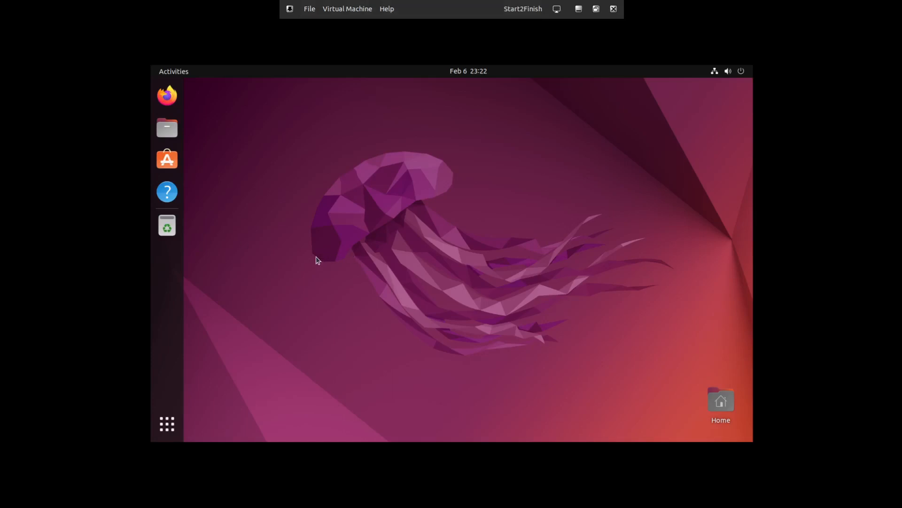
mouse_move(314, 256)
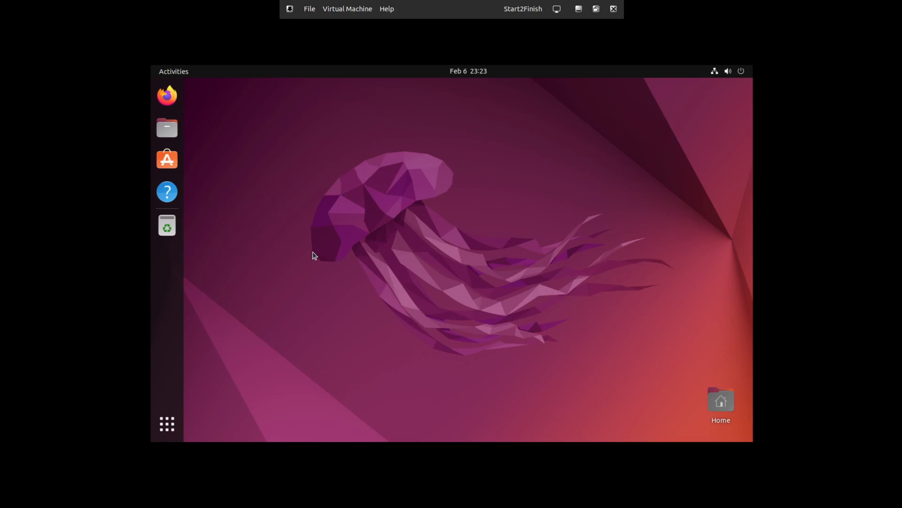
- Launch Terminal from the applications grid, become root with sudo -s, and clear the screen
click(167, 424)
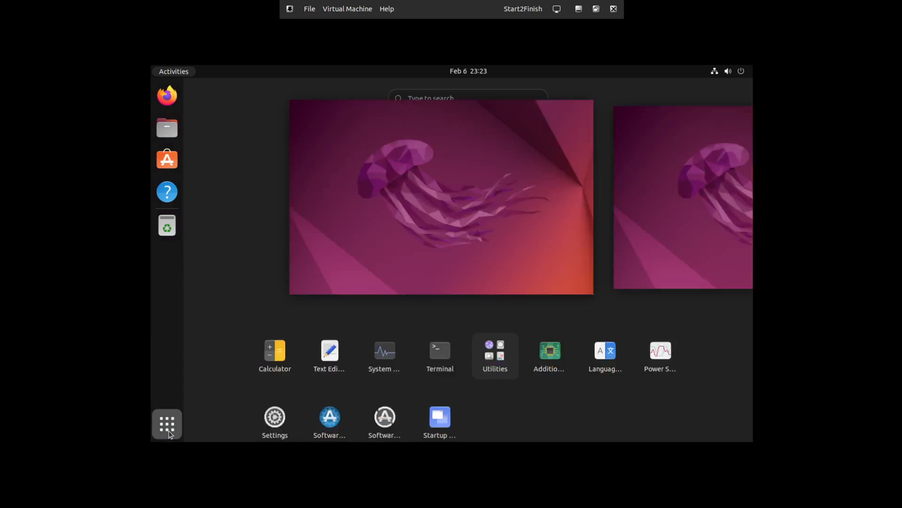
click(439, 350)
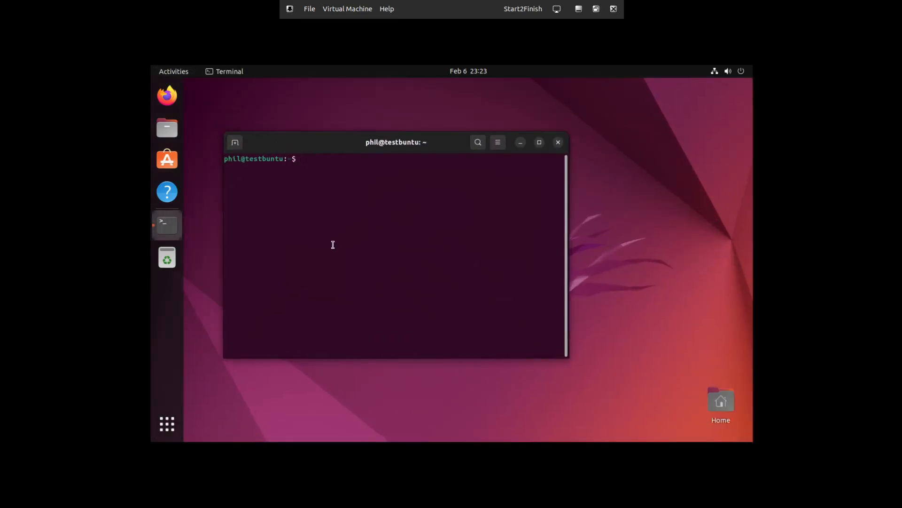
text(sudo -)
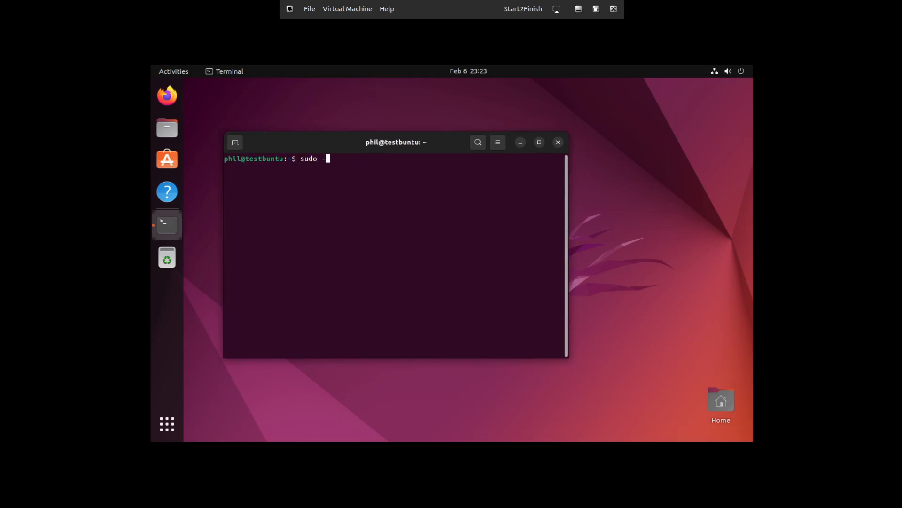
key(Return)
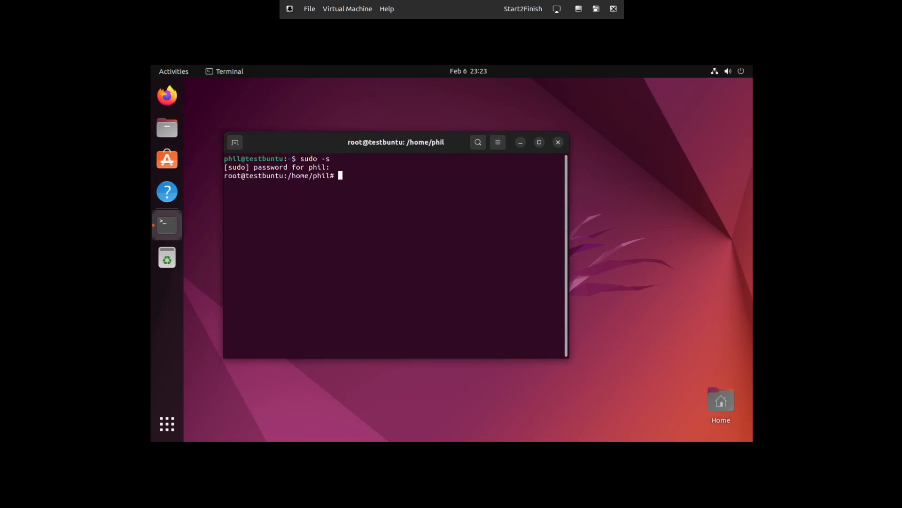
text(clear)
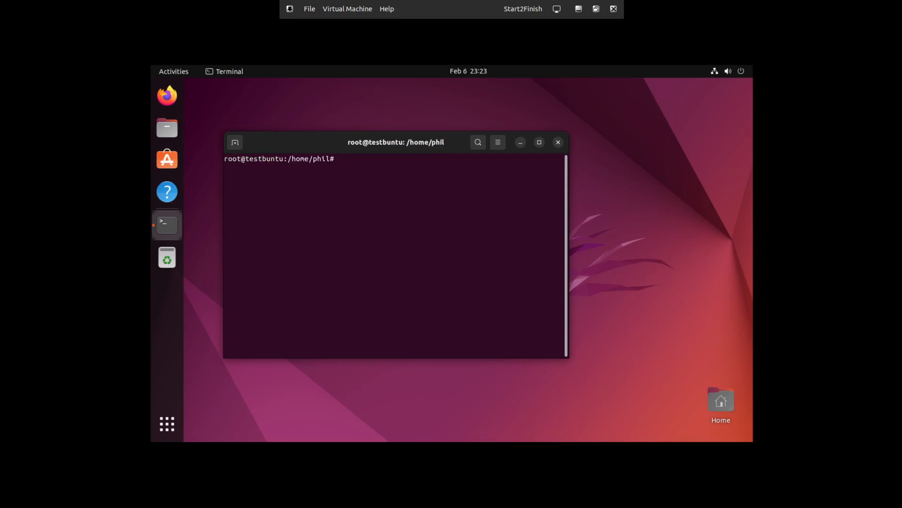
mouse_move(167, 257)
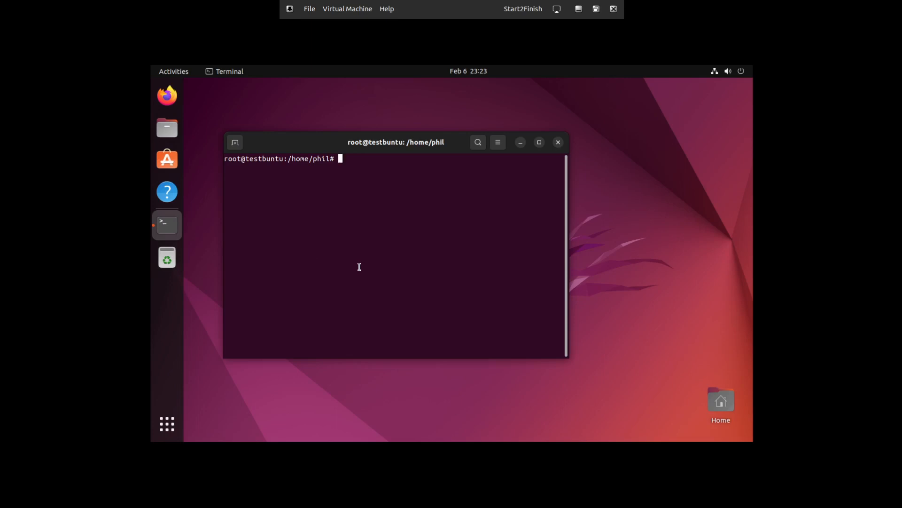
- Run apt-get install snapd, confirming snapd is already at the newest version
text(apt-get ins)
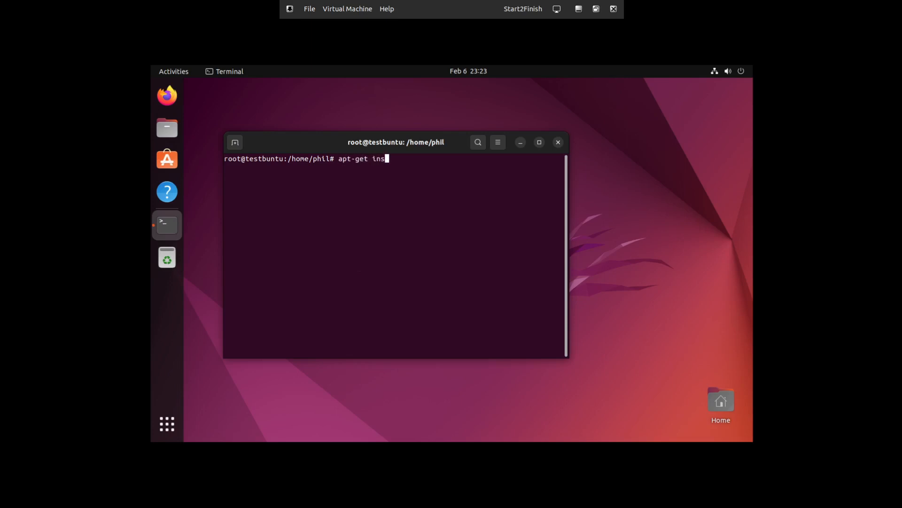
text(tall snapd)
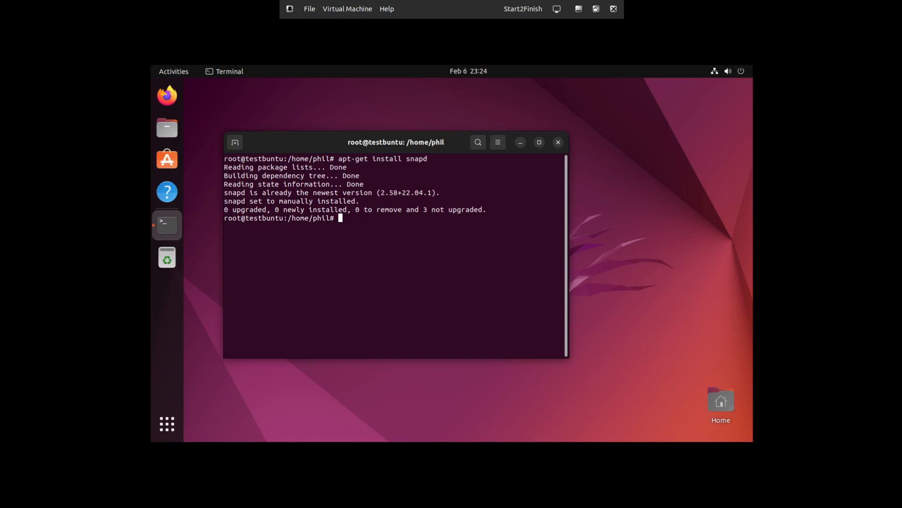
mouse_move(166, 224)
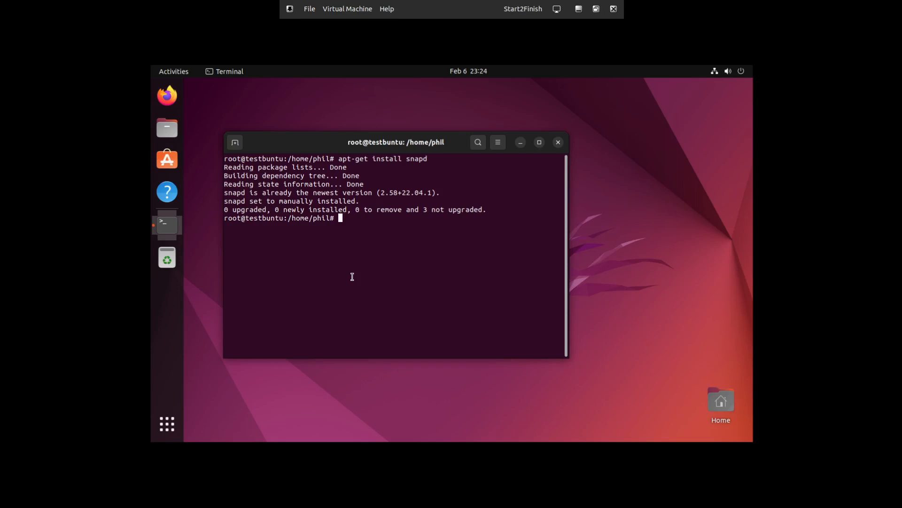
- Run snap install unifi-unofficial --edge to install version 7.2.94.0 from the edge channel
text(sn)
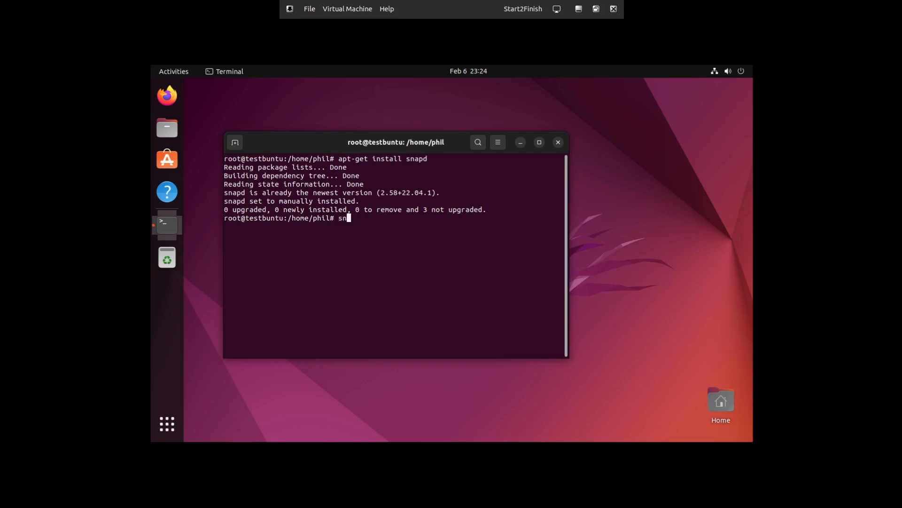
text(ap)
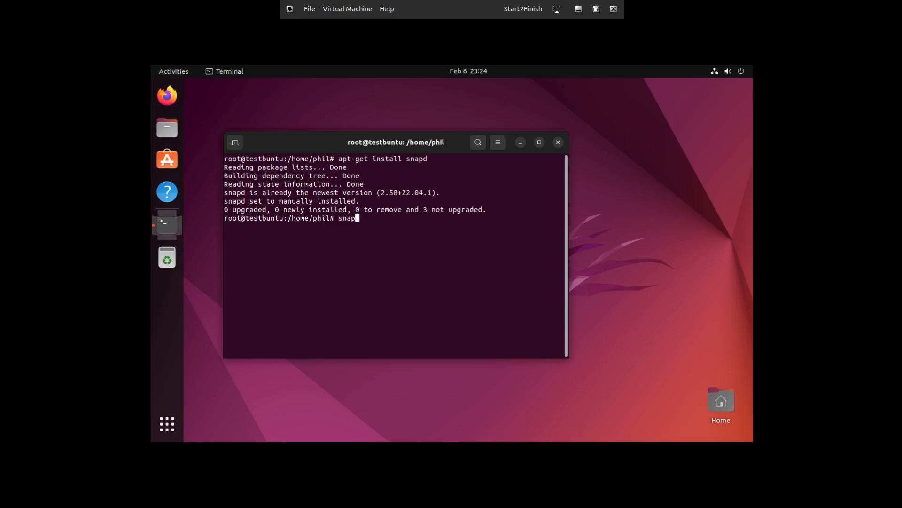
text(install u)
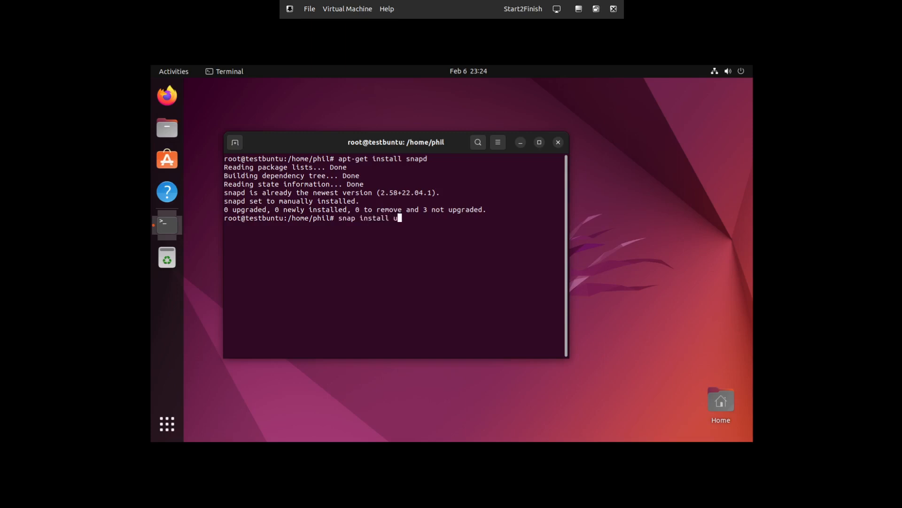
text(nifi-un)
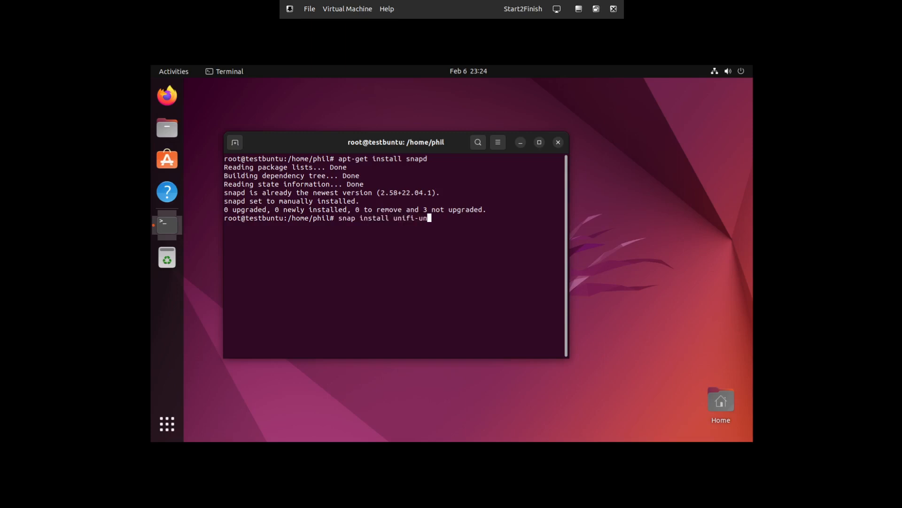
text(official --)
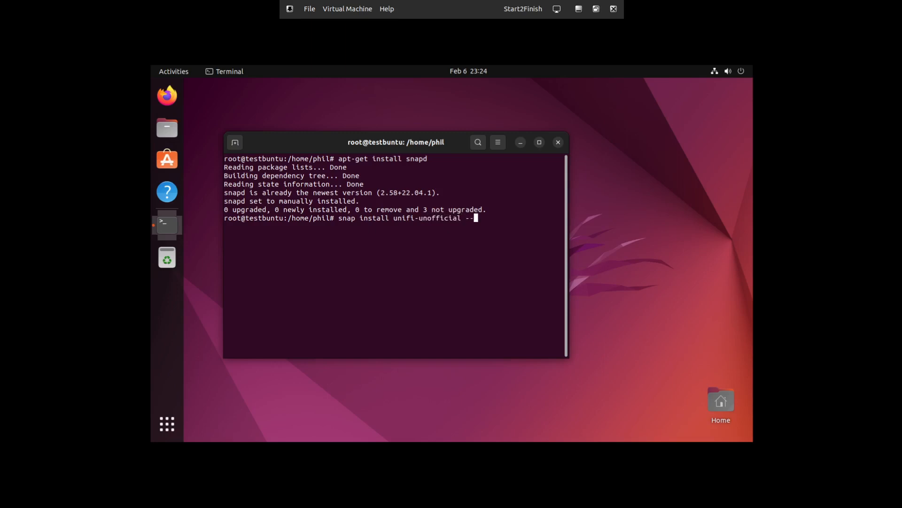
text(edge)
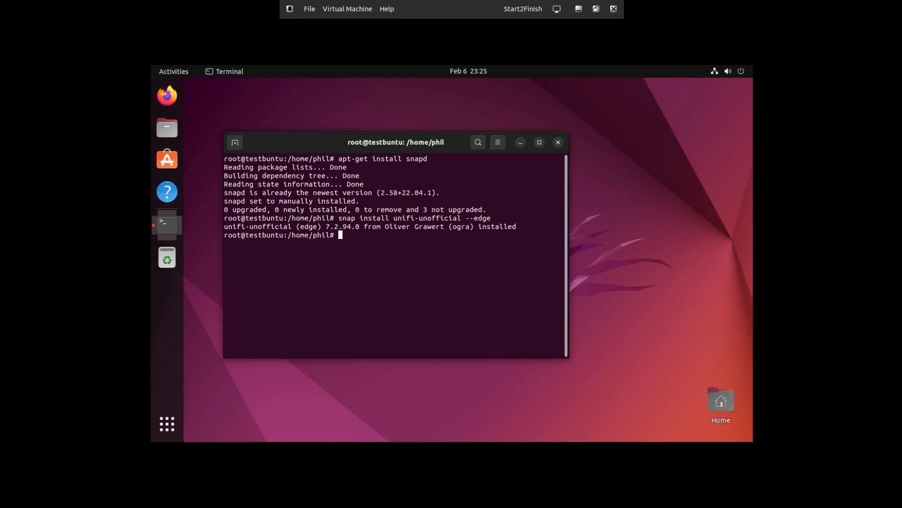
mouse_move(493, 236)
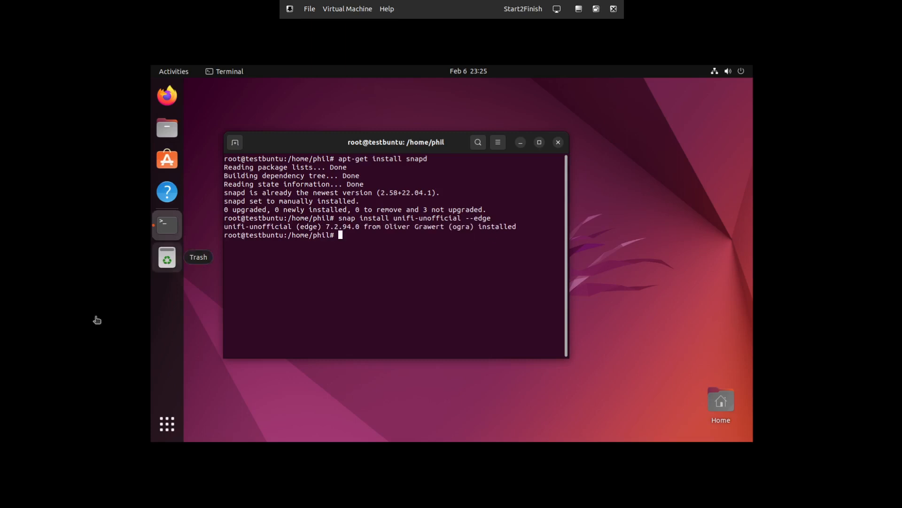
- Reboot the machine, then sign back in as phil at the Ubuntu login screen
text(re)
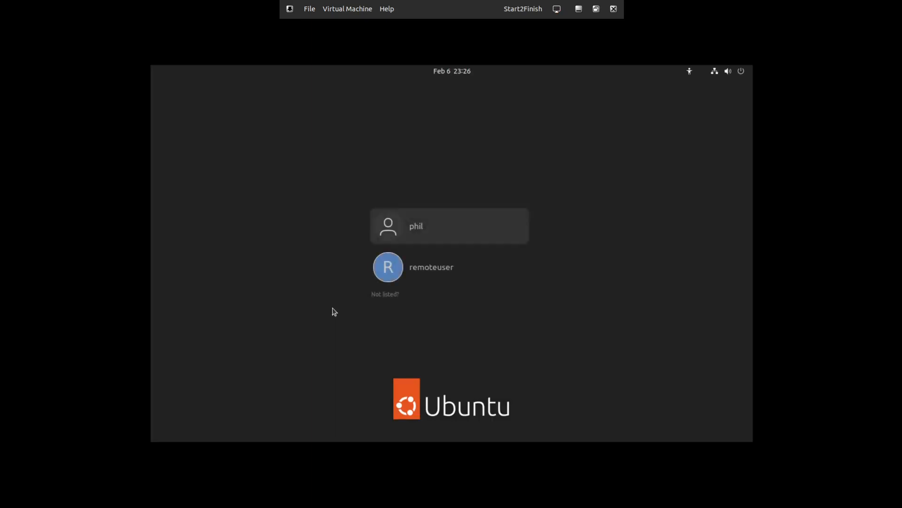
mouse_move(454, 222)
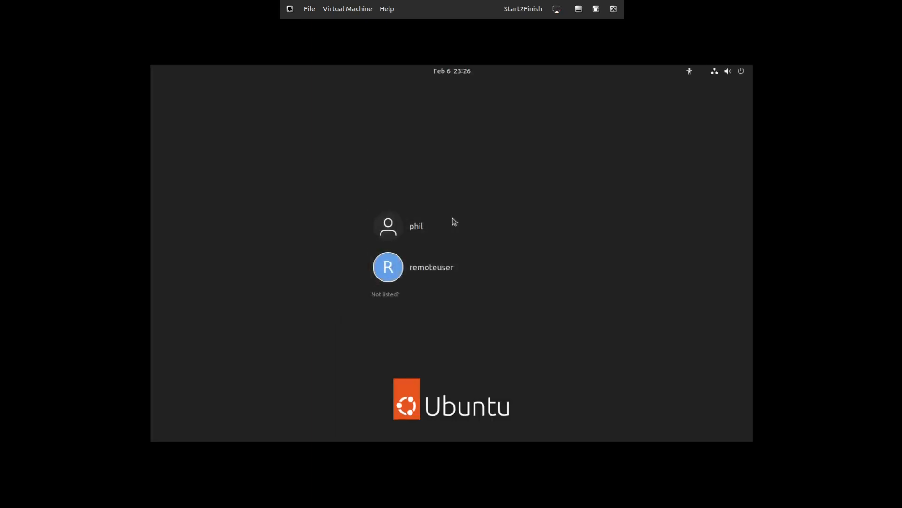
click(416, 226)
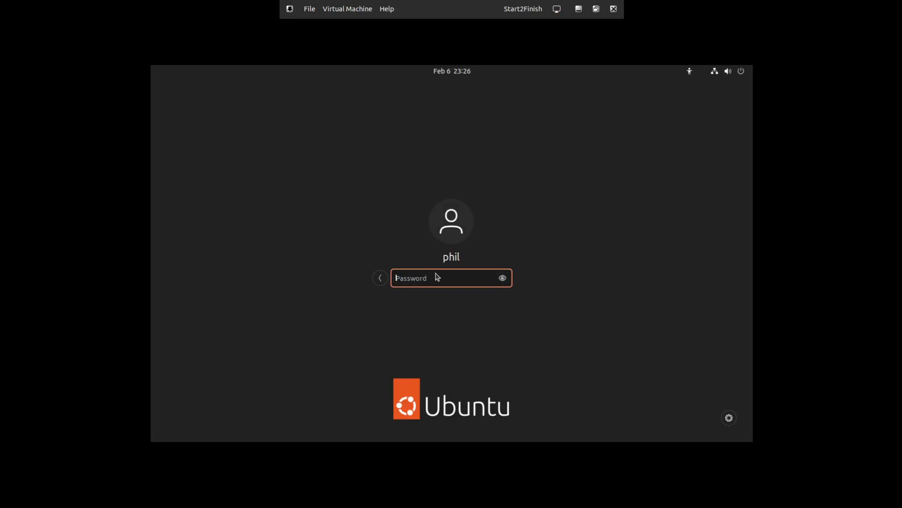
text(password)
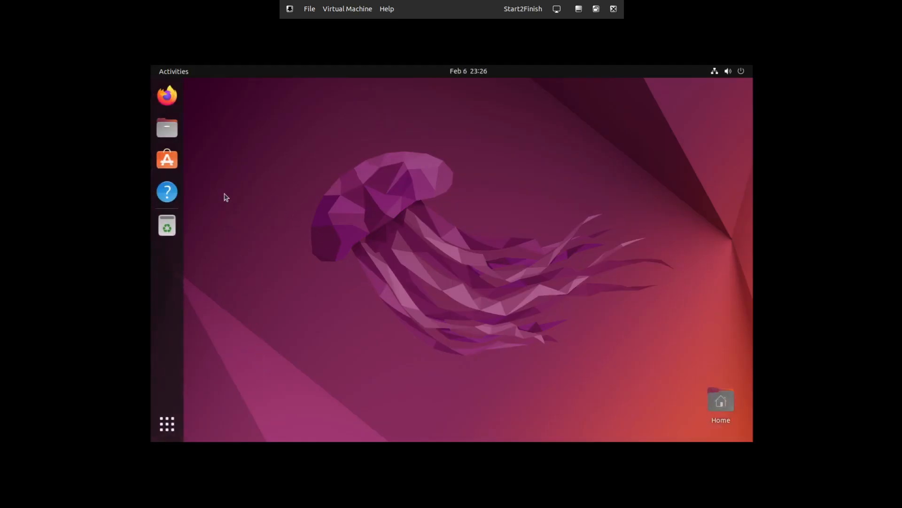
click(167, 94)
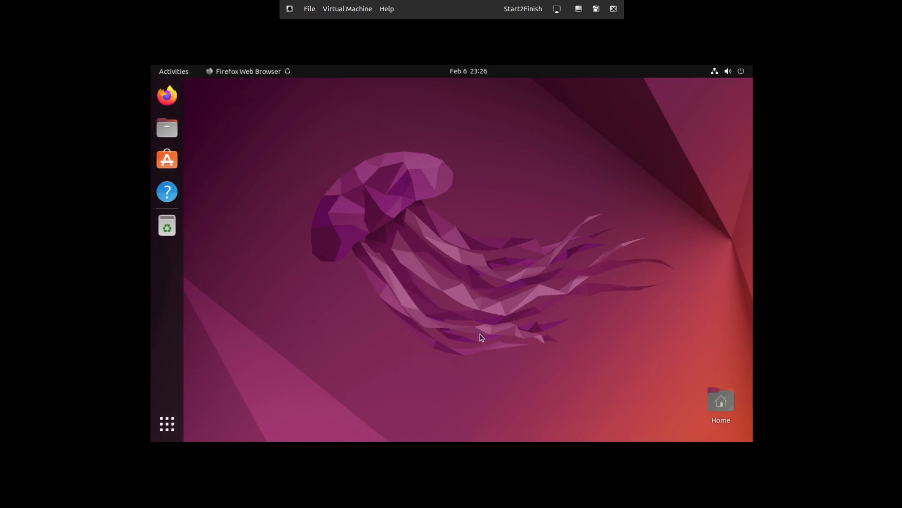
click(166, 95)
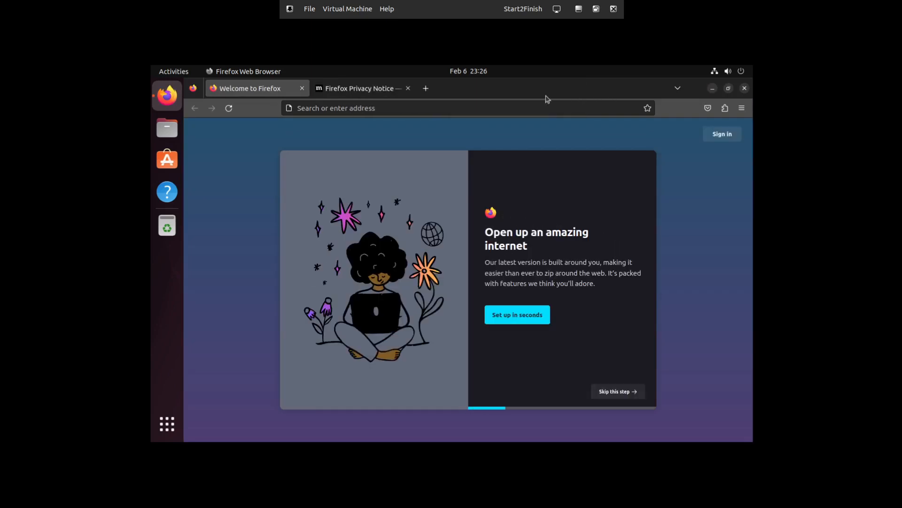
click(407, 88)
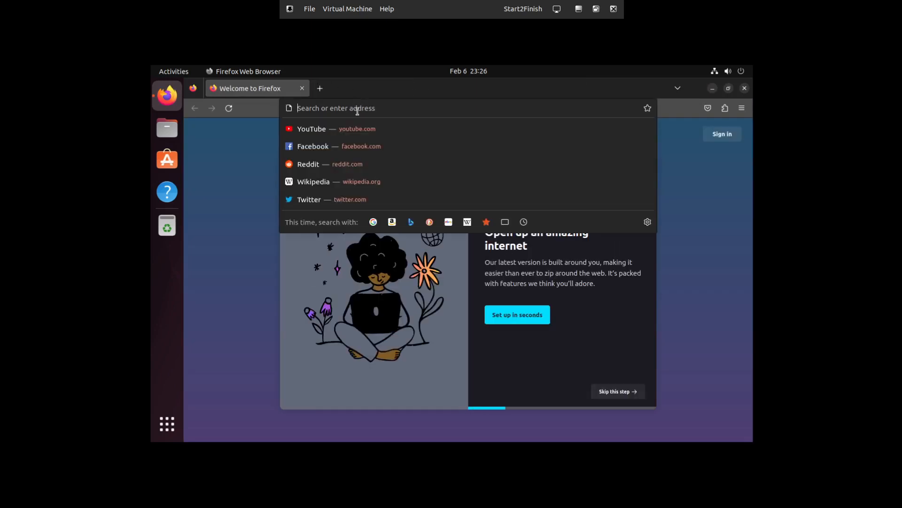
text(localhost)
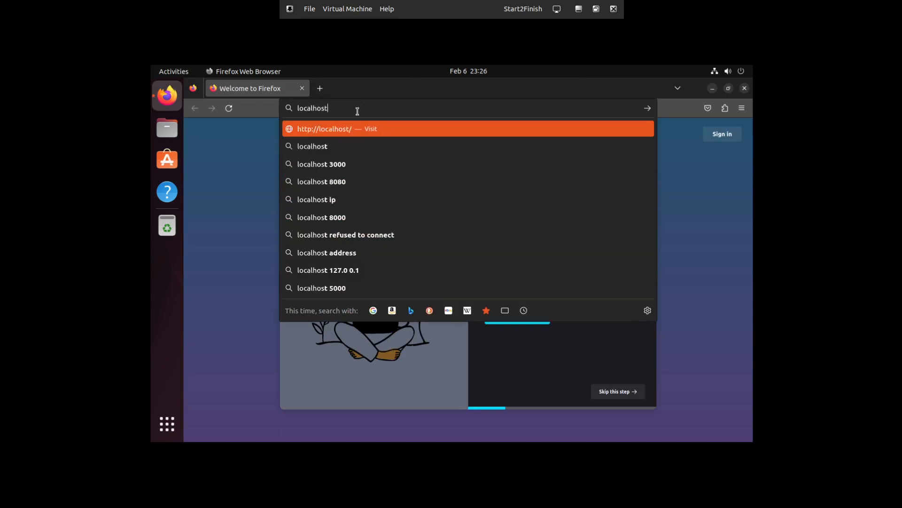
text(:8443)
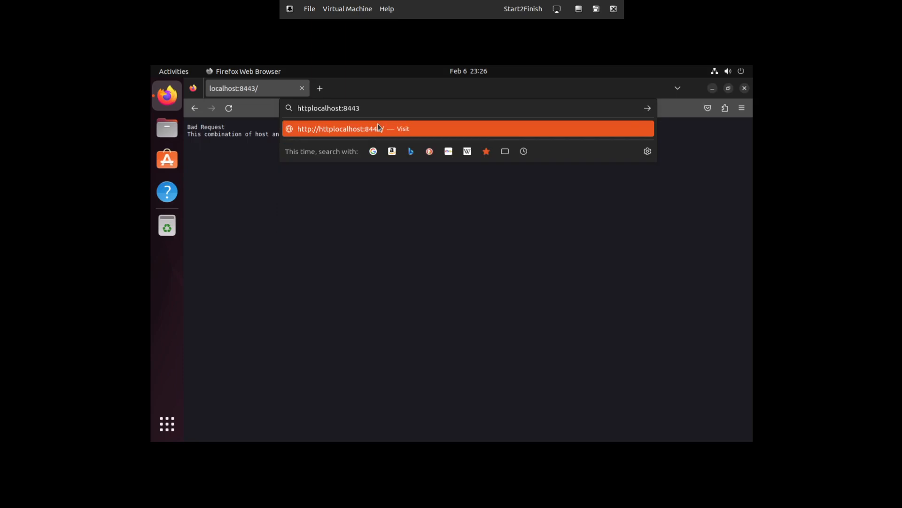
text(https://localhost:8443/setup/configure/controller-name)
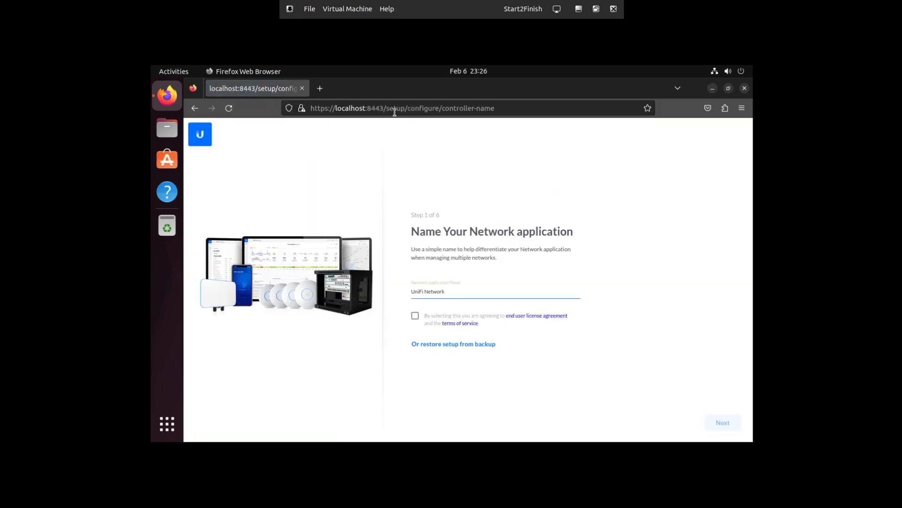
mouse_move(528, 403)
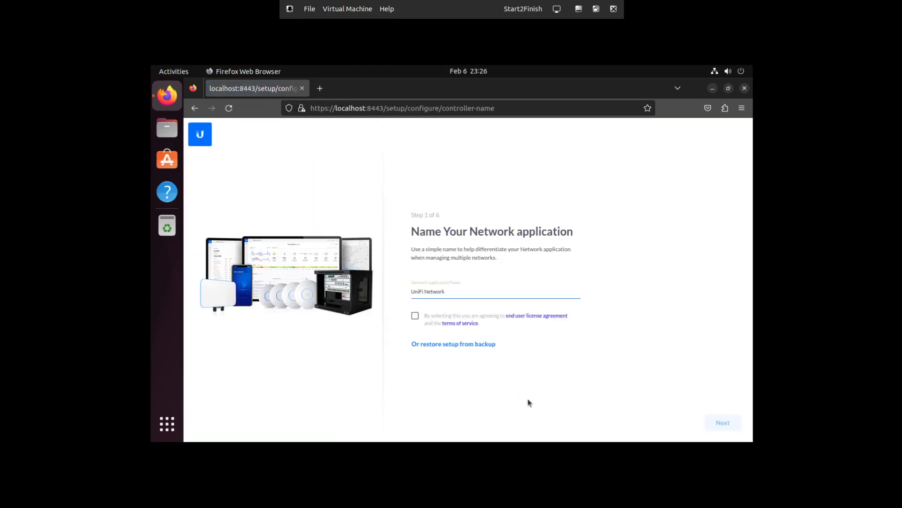
click(496, 291)
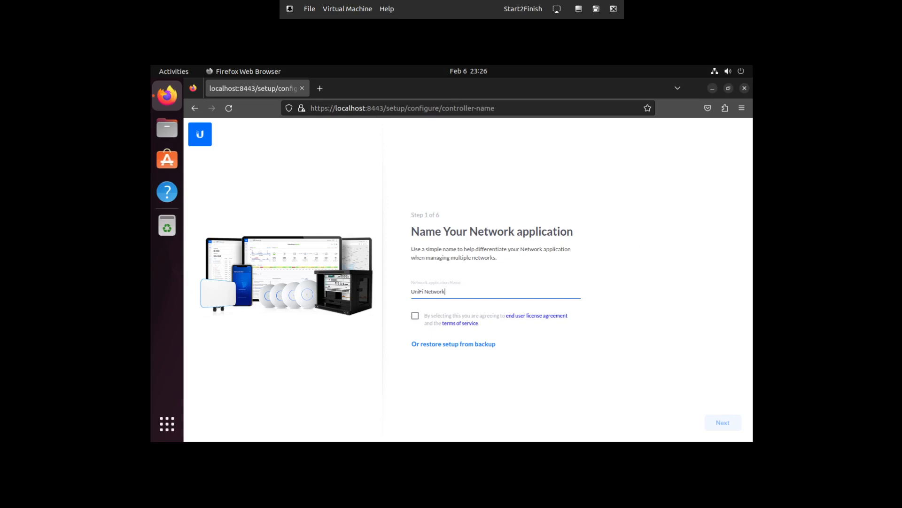